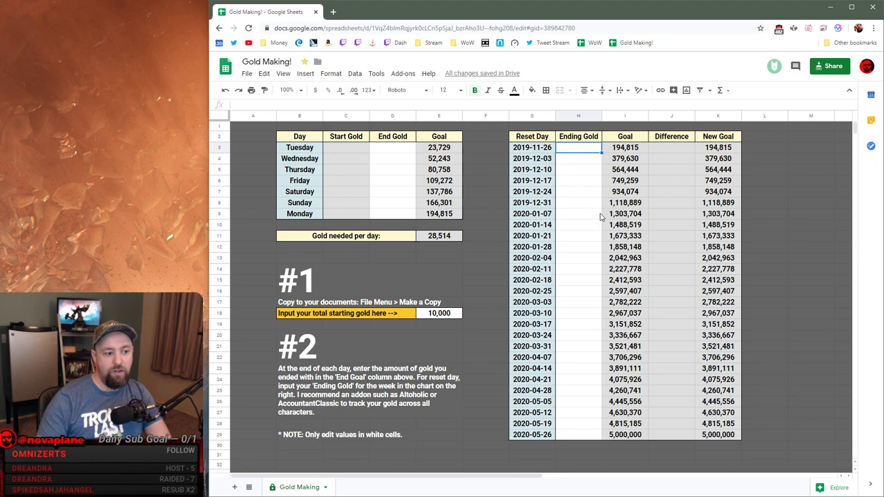
mouse_move(584, 152)
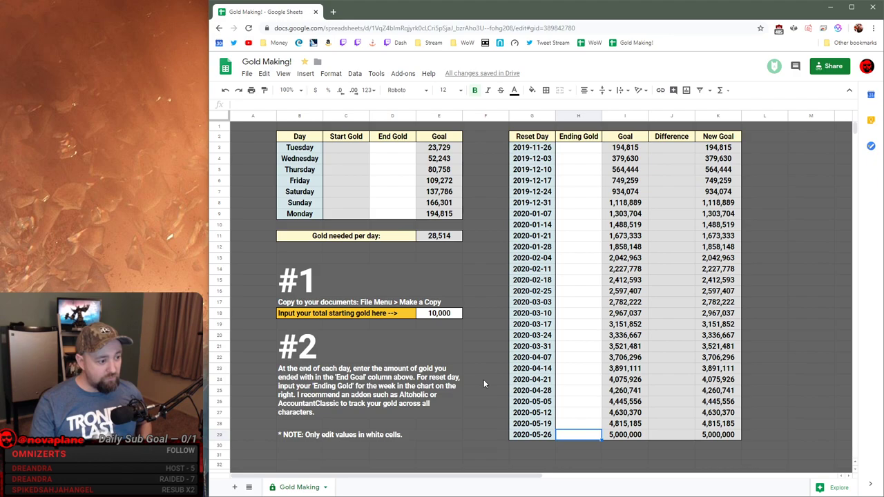
- Point out the first week's ending gold and #1 copy instructions, then show and dismiss File options
click(578, 148)
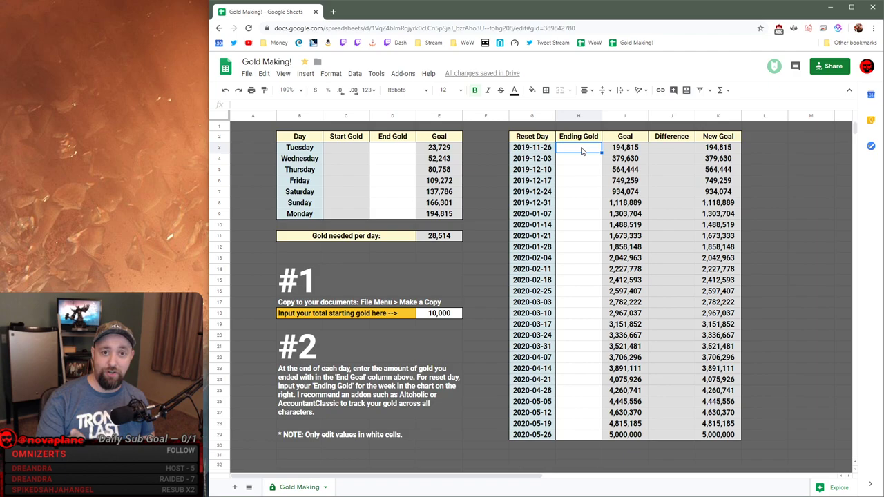
click(370, 280)
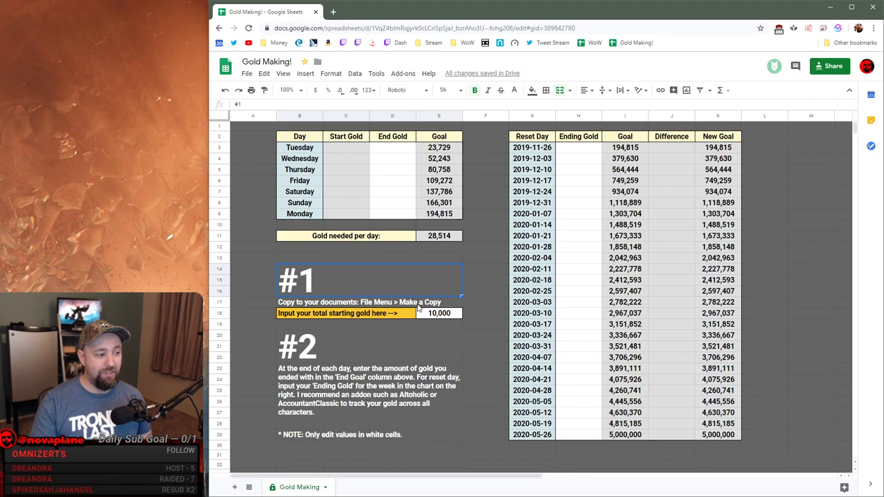
click(246, 73)
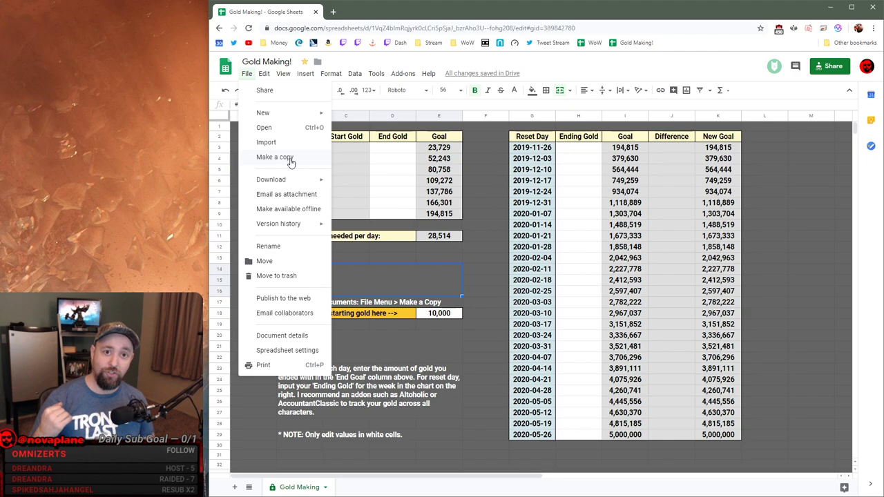
click(485, 214)
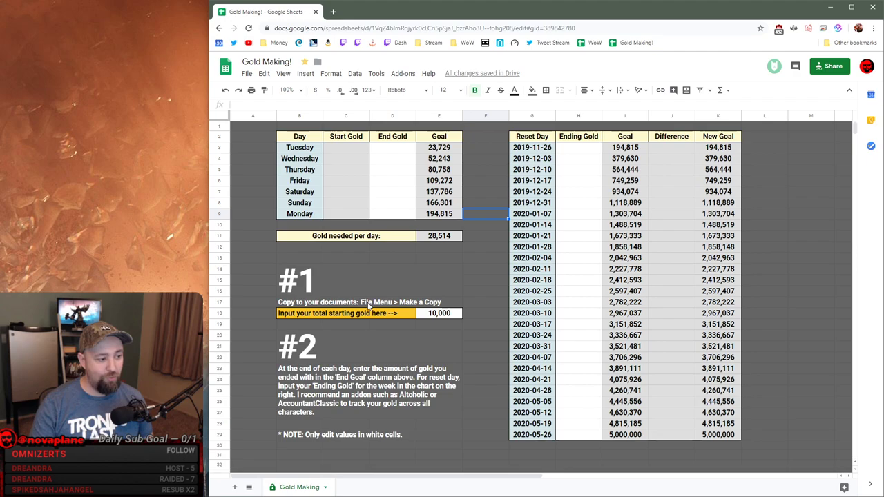
- Enter 100000 as the total starting gold in E18
click(438, 313)
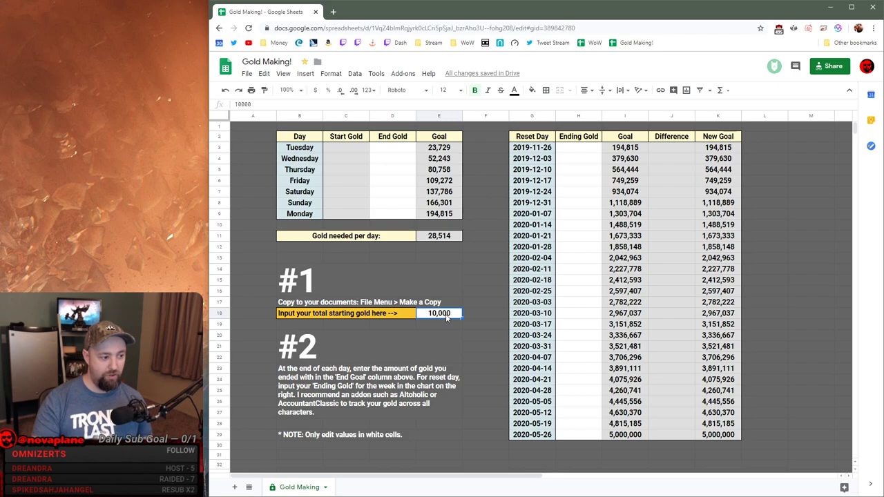
text(100000)
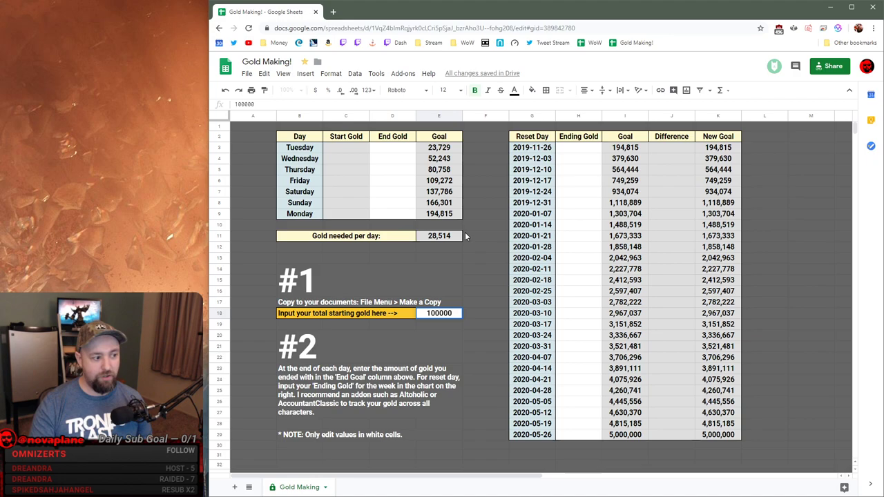
key(Return)
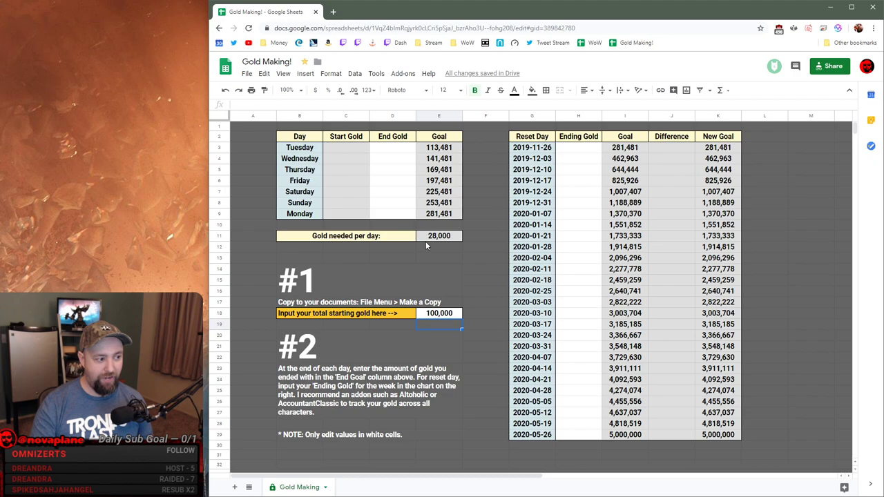
- Select the first and second weeks' Ending Gold cells and inspect the weekly Goal formula
click(439, 235)
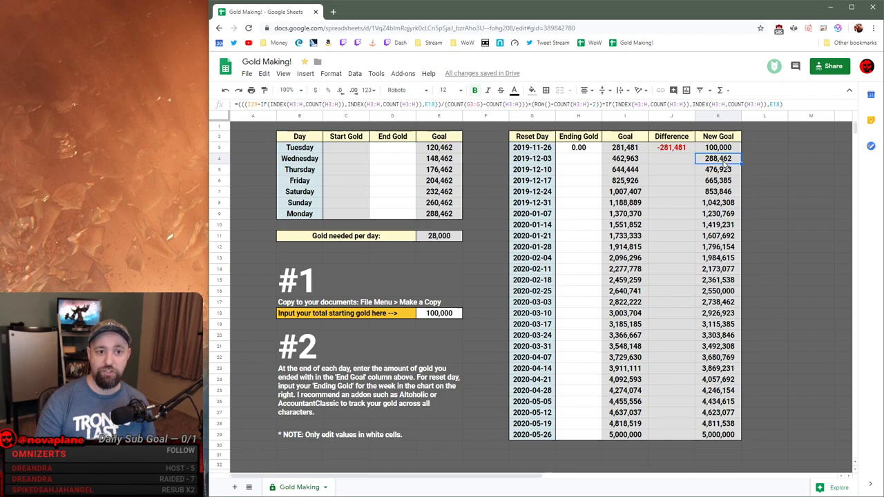
click(625, 148)
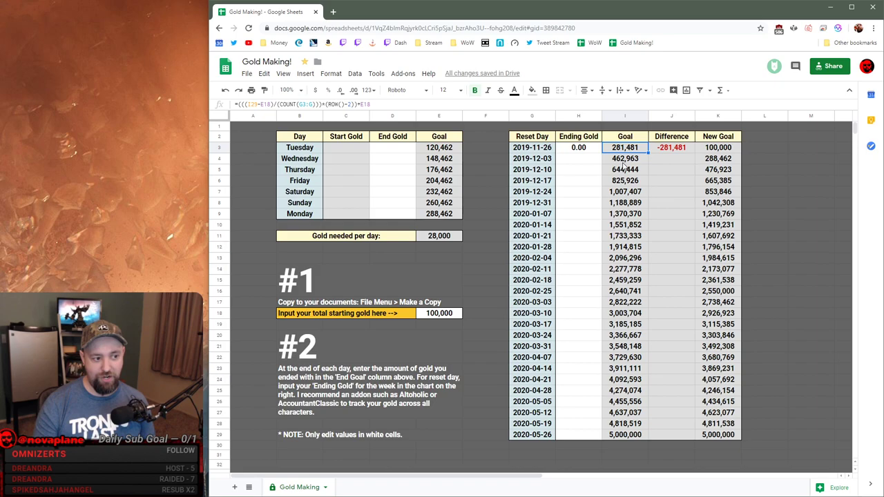
click(718, 158)
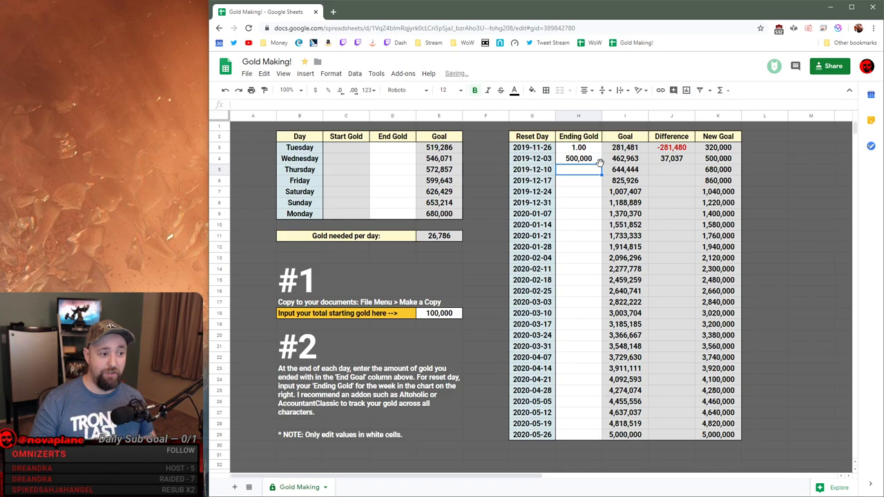
click(625, 159)
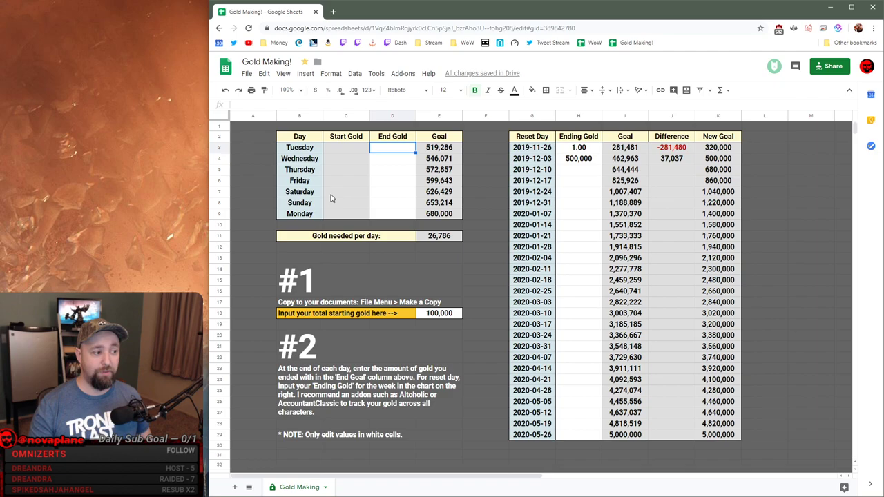
- Select Friday's End Gold cell D6, then Saturday's End Gold cell
click(392, 180)
text(600,000)
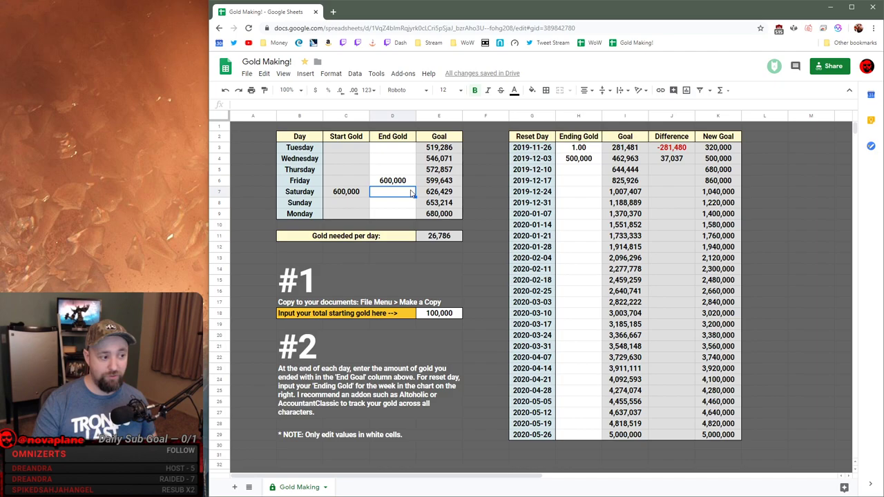
click(439, 180)
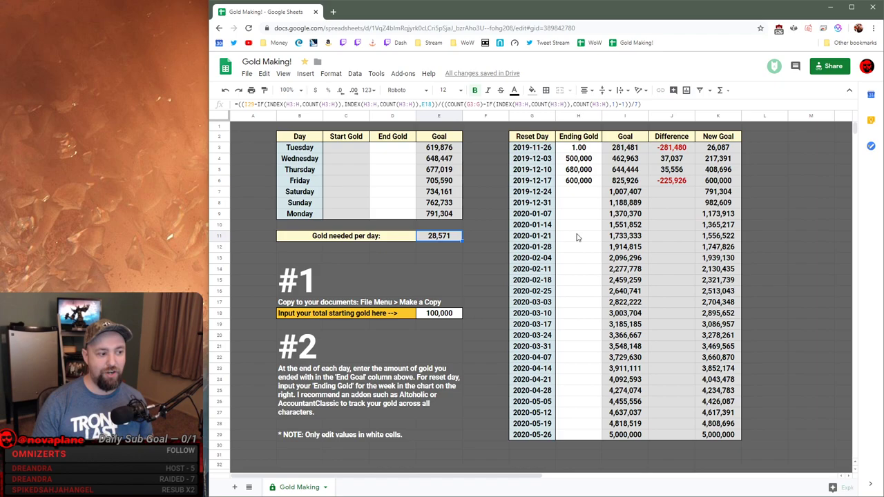
- Inspect the 2019-12-24 New Goal and Gold needed per day formulas, selecting its Ending Gold cell
click(718, 191)
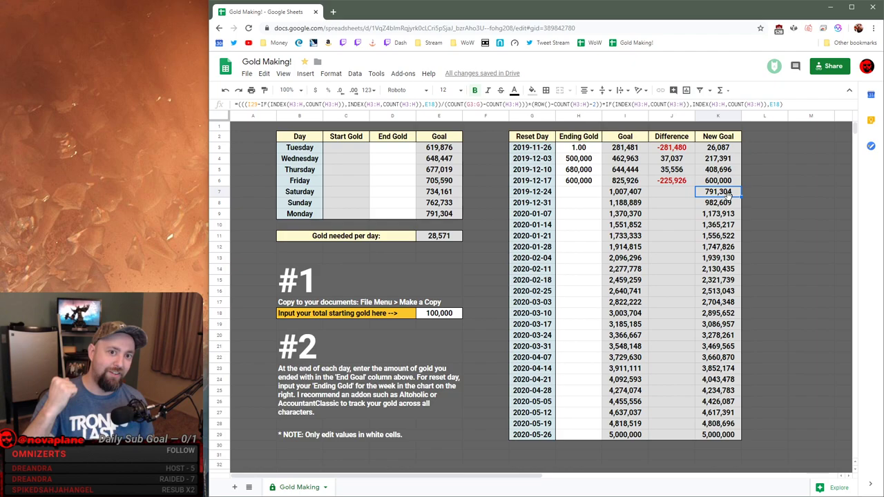
click(578, 191)
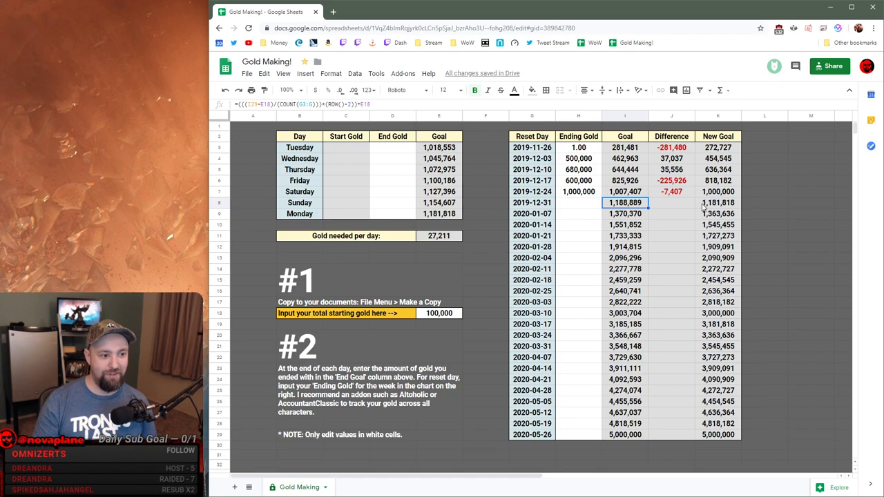
click(439, 235)
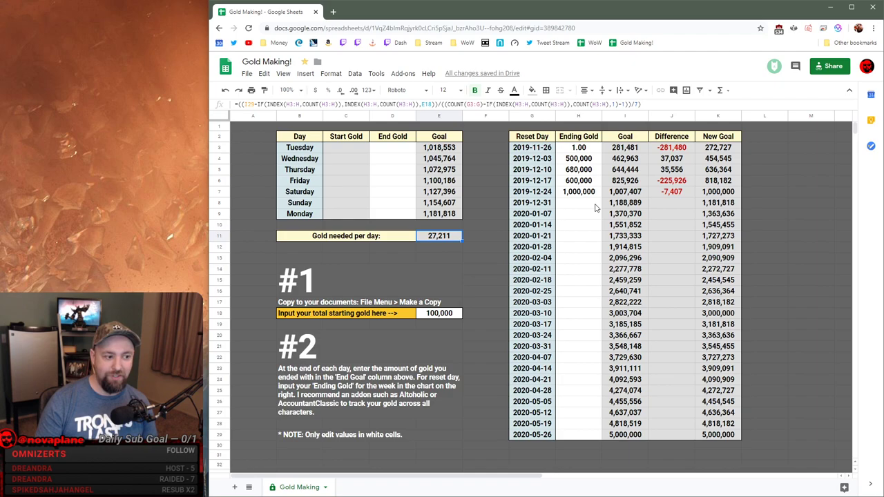
click(578, 202)
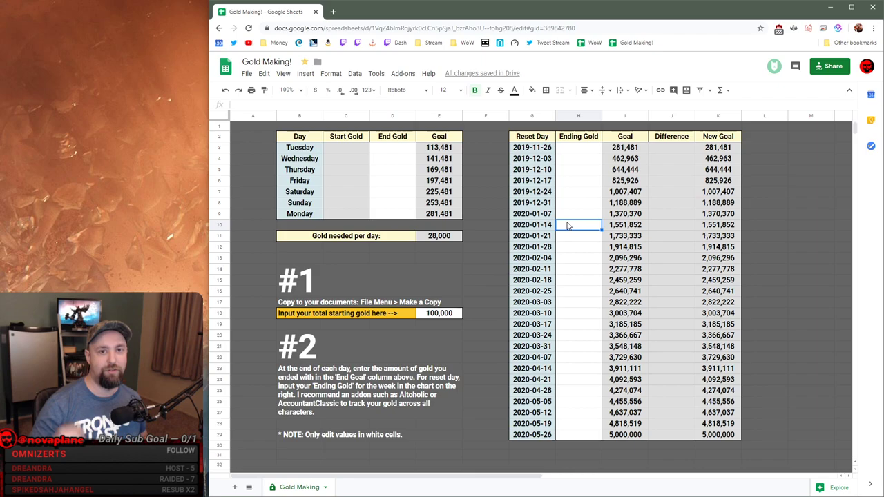
- Select the 2019-12-17 Ending Gold cell
click(579, 180)
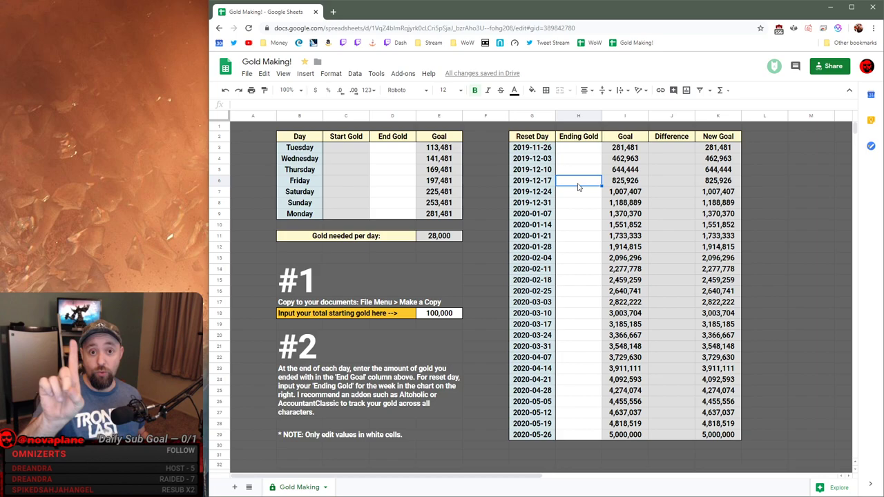
click(579, 202)
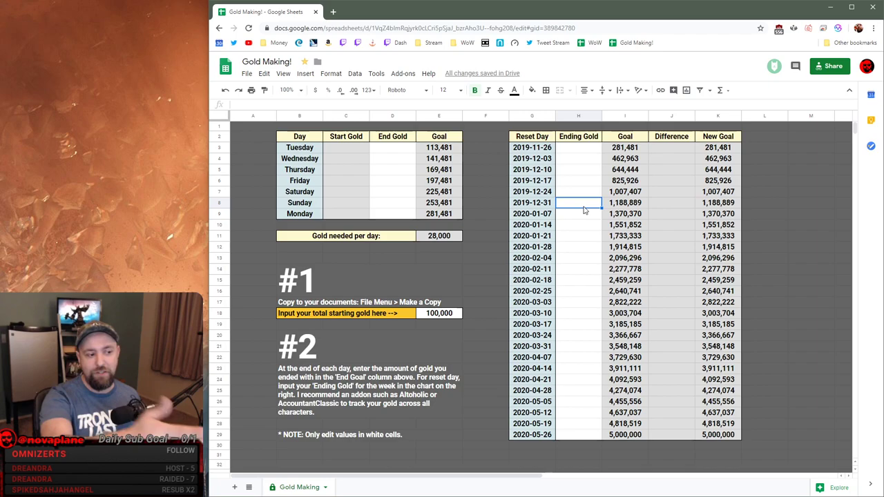
text(25)
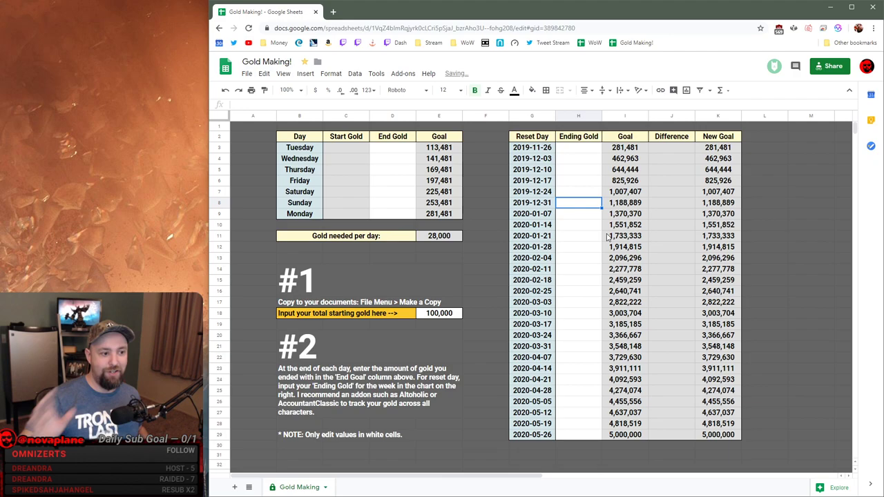
click(578, 180)
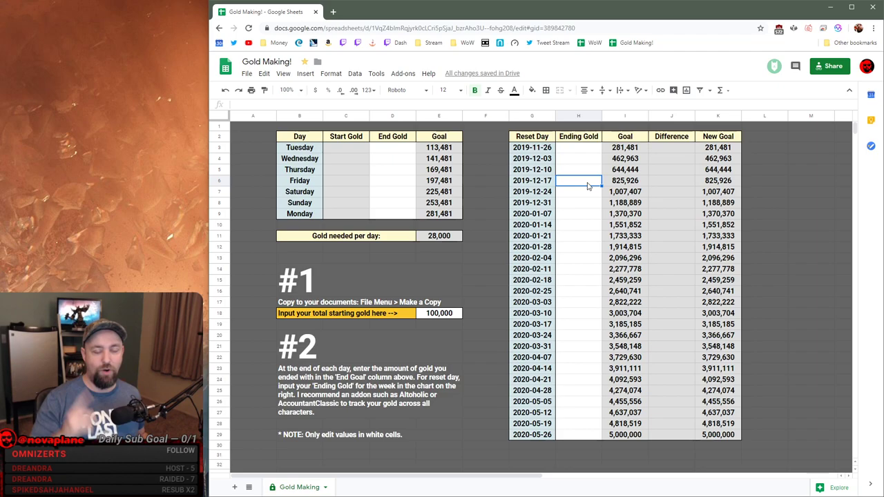
- Type 587000 as the week's ending gold, then select the 2019-12-17 Ending Gold cell
text(5870000)
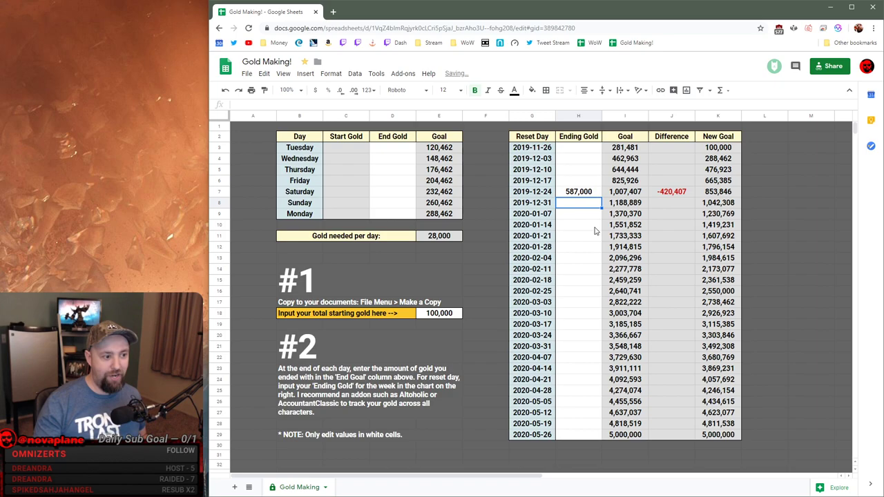
click(579, 180)
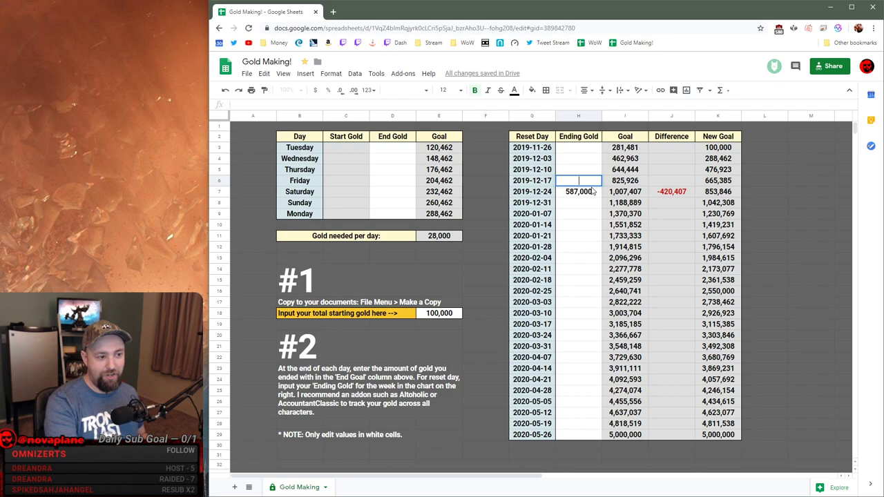
- Clear the 587,000 value from the Ending Gold cell with Delete
key(Delete)
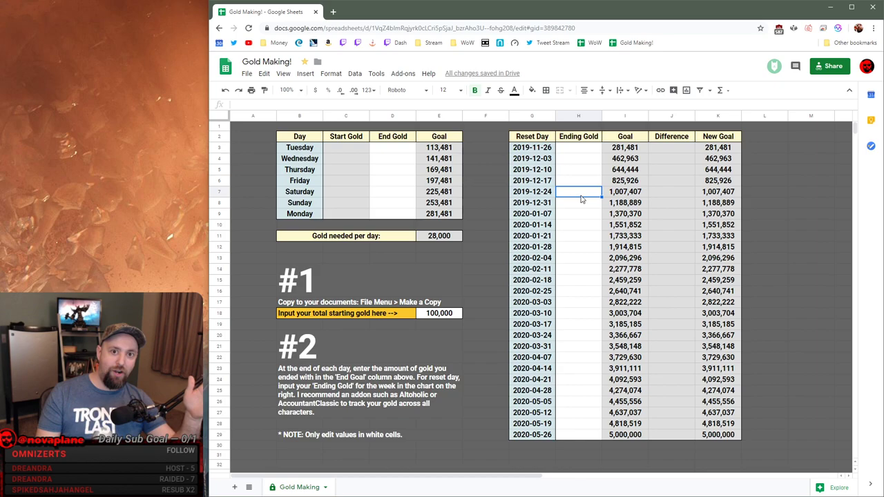
mouse_move(599, 199)
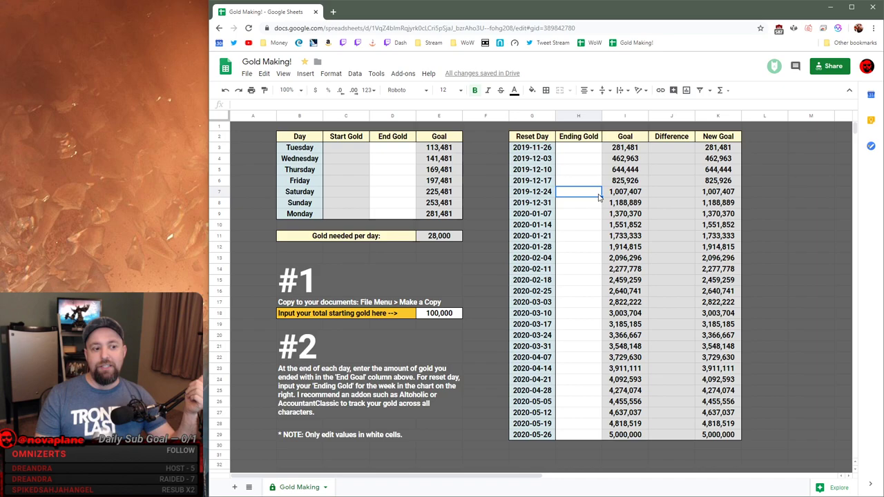